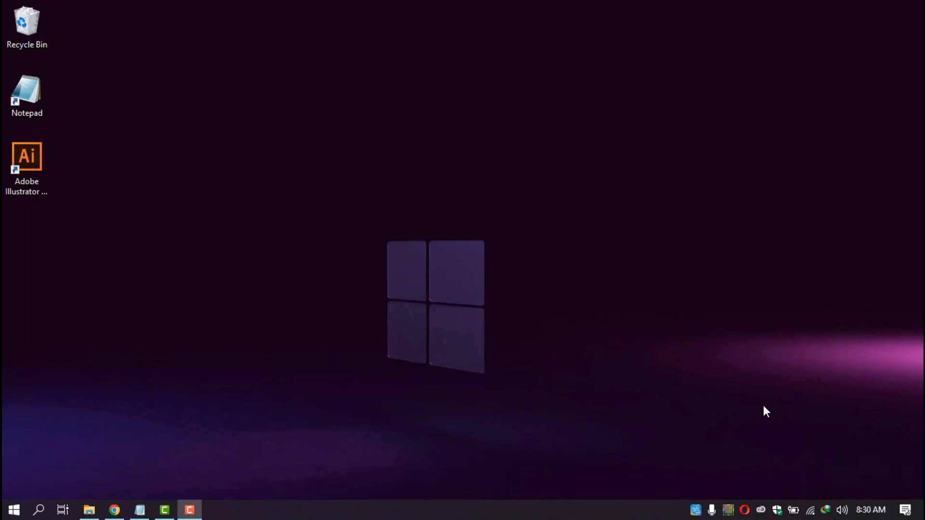
{"action": "mouse_move", "coordinate": [775, 420]}
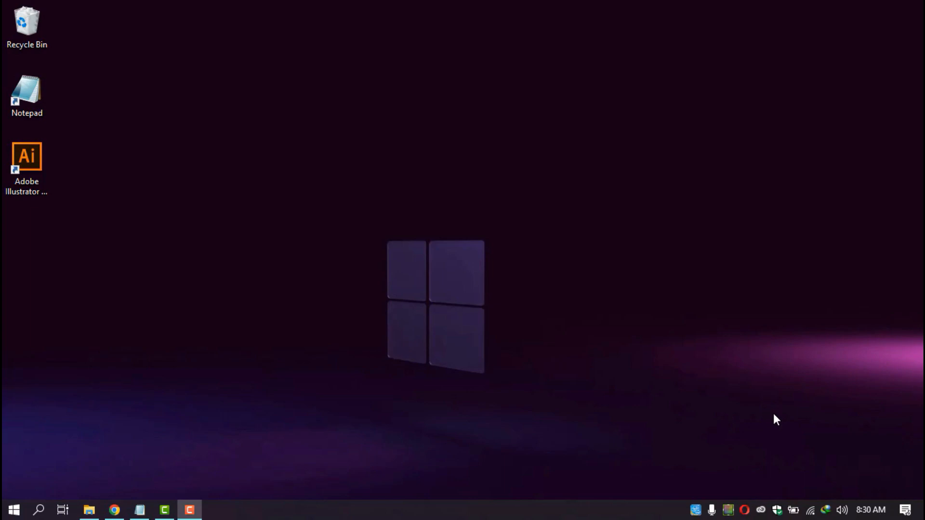
{"action": "mouse_move", "coordinate": [769, 418]}
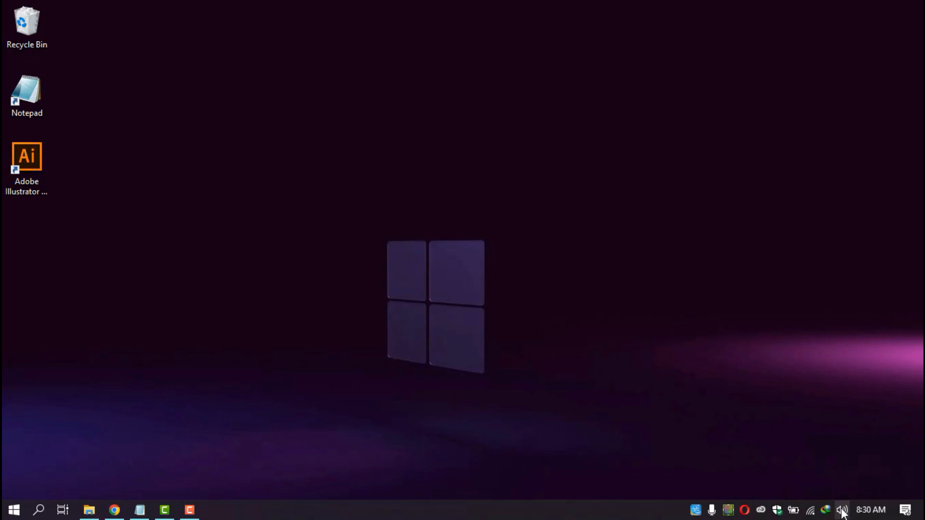
Check the speaker volume in the tray flyout and drag it down from 100
{"action": "left_click", "coordinate": [843, 509]}
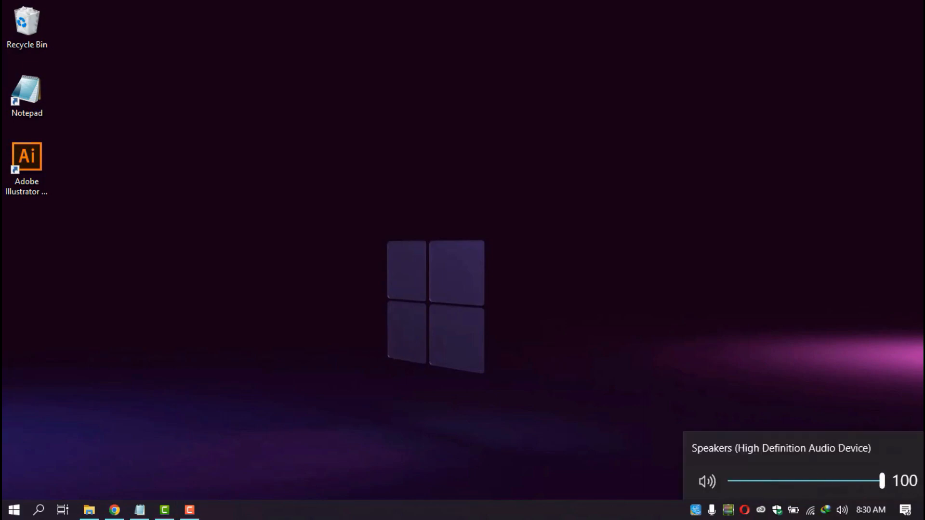
{"action": "left_click_drag", "start_coordinate": [882, 481], "coordinate": [840, 481]}
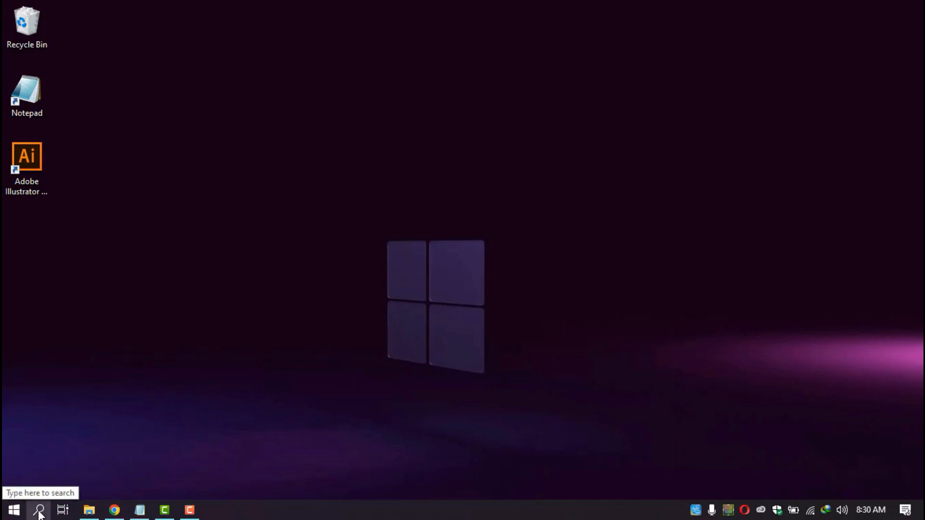
Search 'devi' from the taskbar to find Device Manager
{"action": "left_click", "coordinate": [35, 510]}
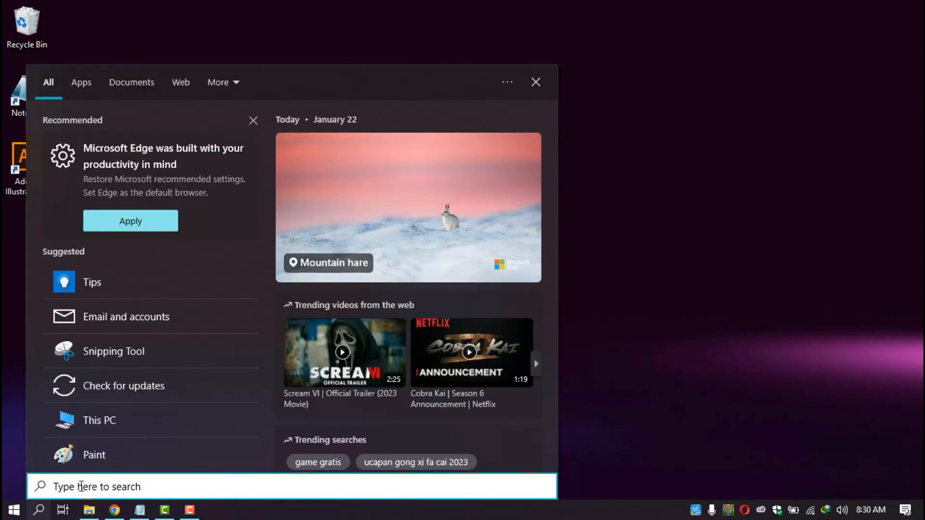
{"action": "type", "text": "devi"}
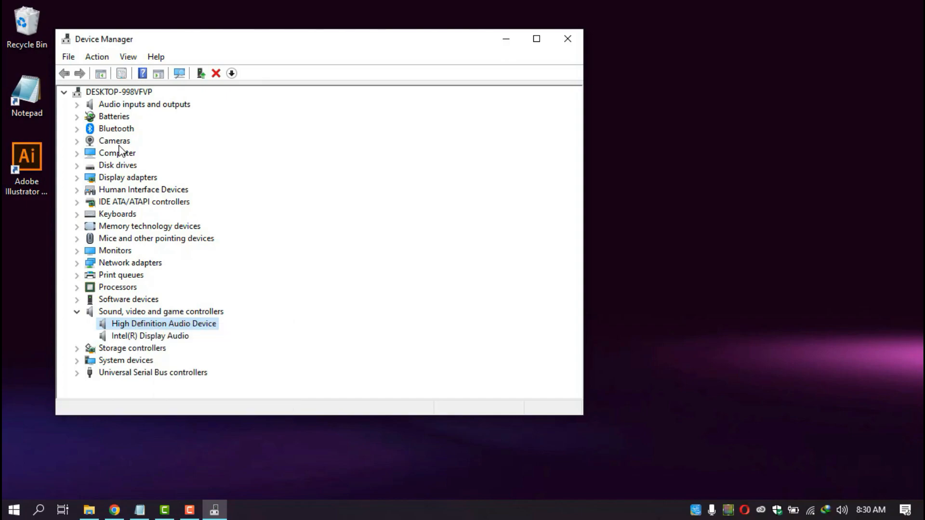
Minimize Device Manager, check the tray volume, and launch Sound settings from the speaker icon
{"action": "left_click", "coordinate": [568, 38]}
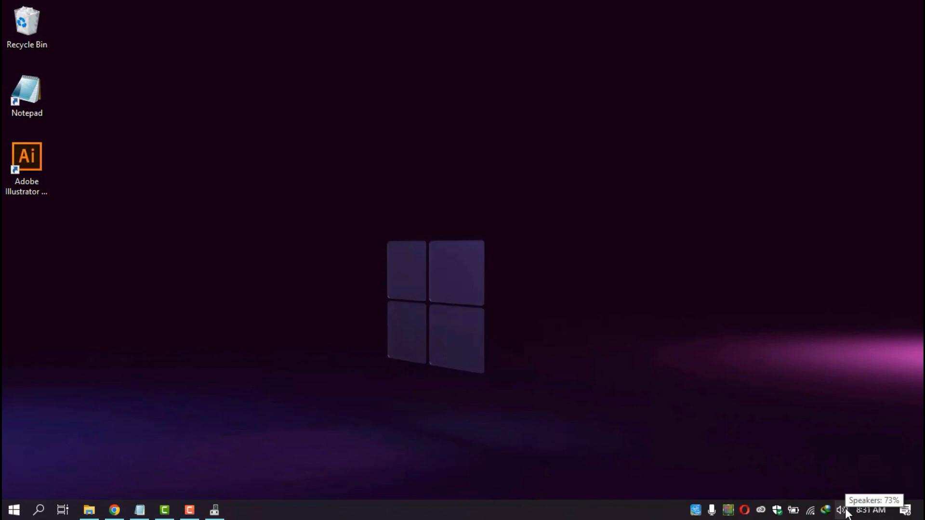
{"action": "left_click", "coordinate": [842, 510]}
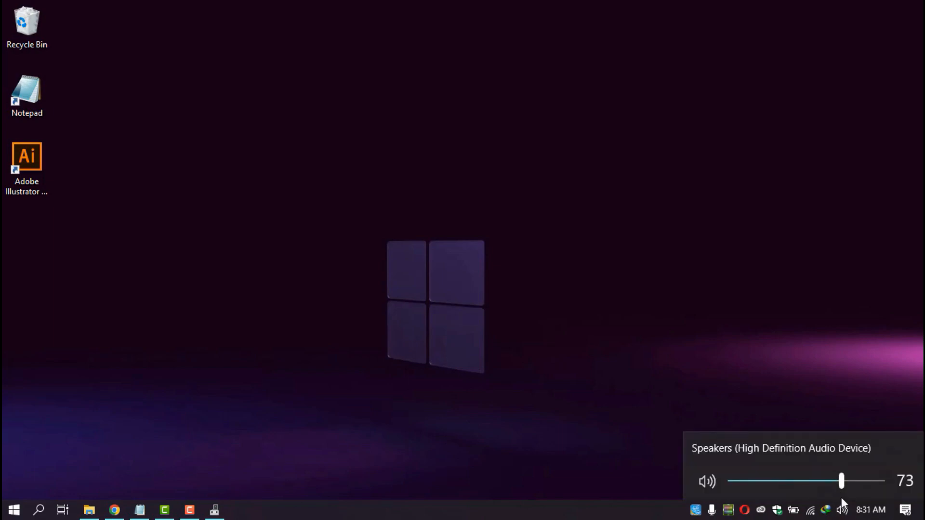
{"action": "right_click", "coordinate": [841, 508]}
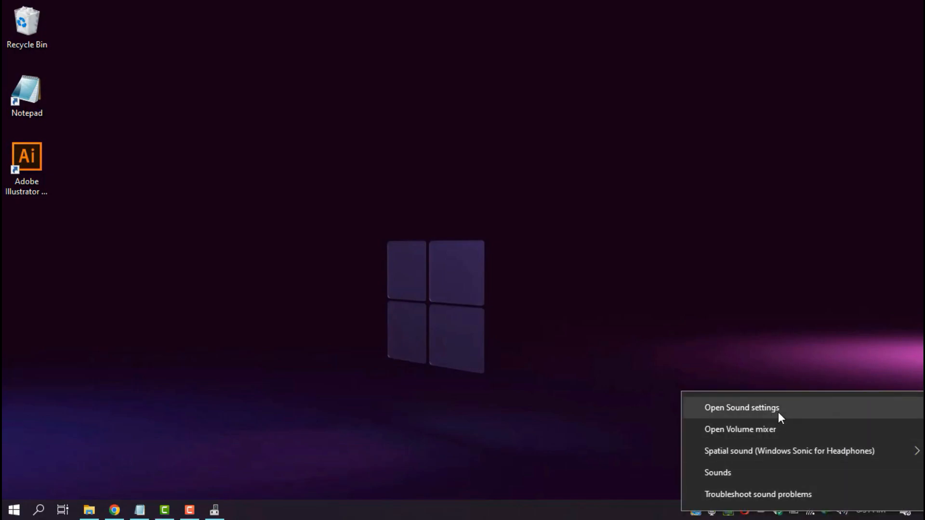
{"action": "left_click", "coordinate": [742, 408]}
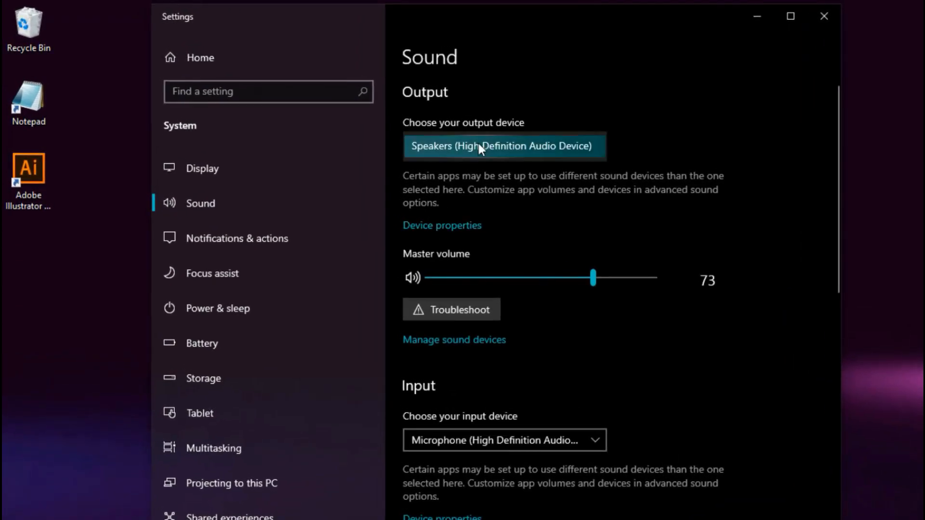
View the speakers' device properties, keep Windows Sonic for Headphones, and reach Additional device properties
{"action": "left_click", "coordinate": [441, 226]}
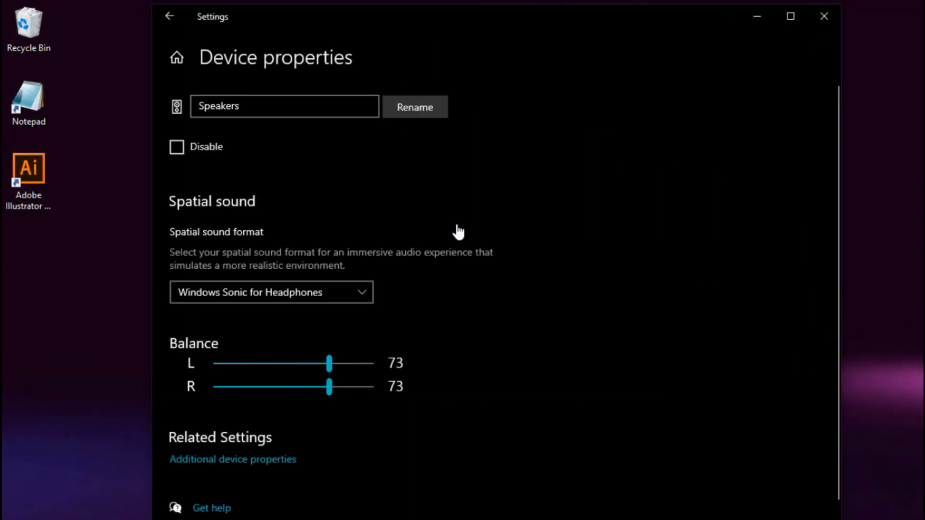
{"action": "mouse_move", "coordinate": [458, 228]}
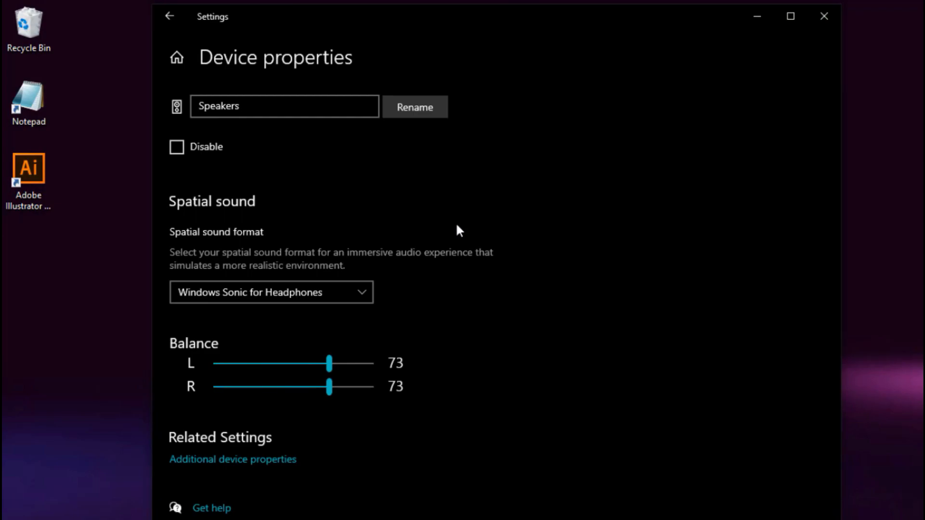
{"action": "scroll", "scroll_direction": "down", "scroll_amount": 3}
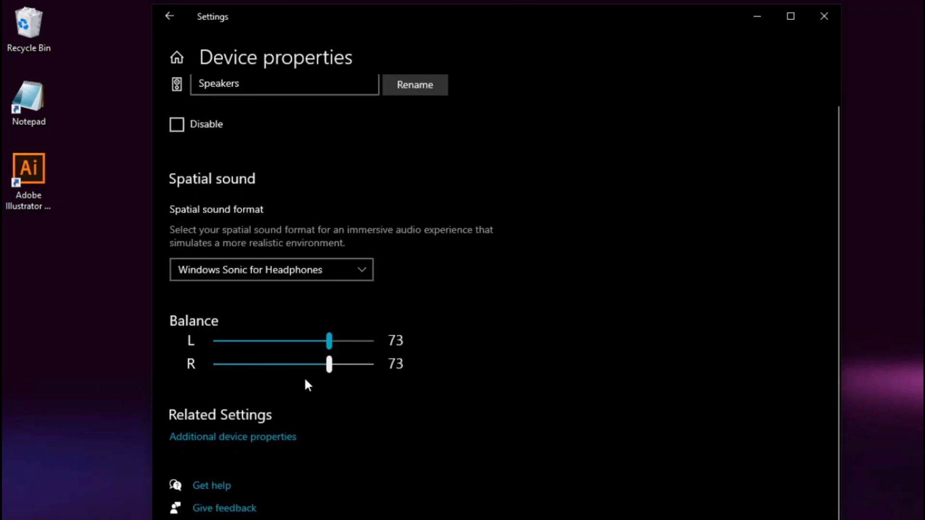
{"action": "left_click", "coordinate": [271, 270]}
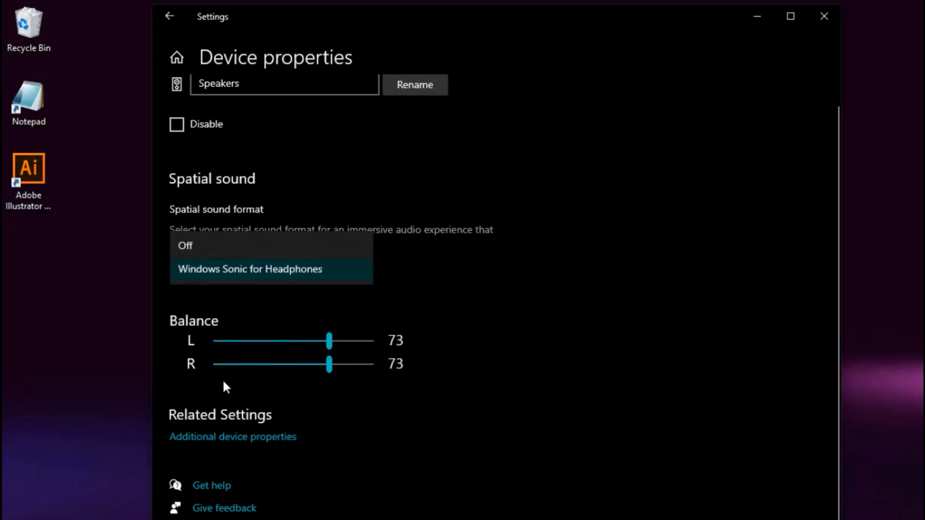
{"action": "left_click", "coordinate": [249, 270]}
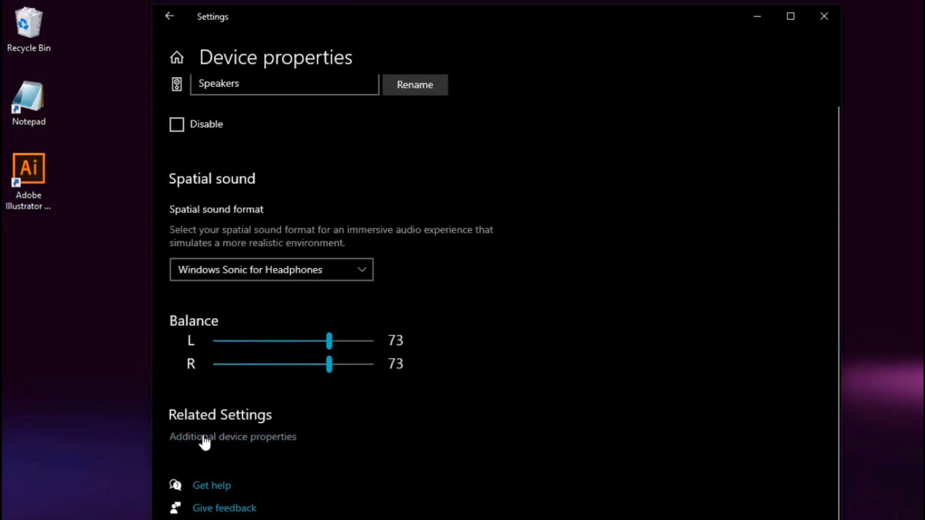
{"action": "left_click", "coordinate": [232, 438]}
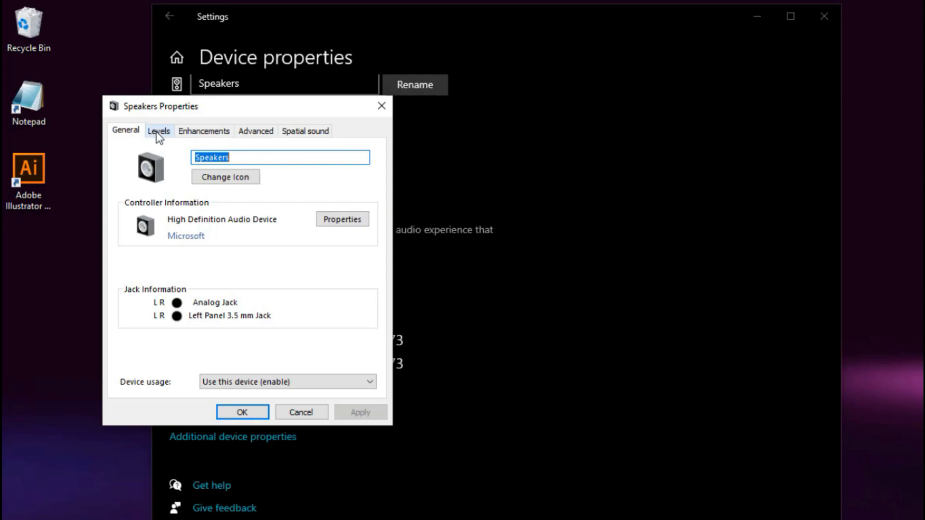
Raise the speaker level to 86 on the Levels tab
{"action": "left_click", "coordinate": [159, 131]}
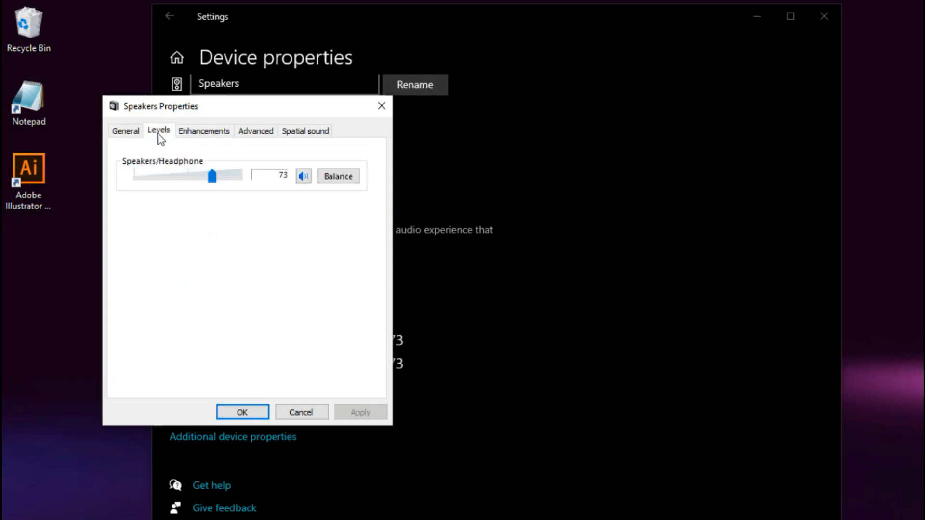
{"action": "left_click_drag", "start_coordinate": [211, 175], "coordinate": [228, 175]}
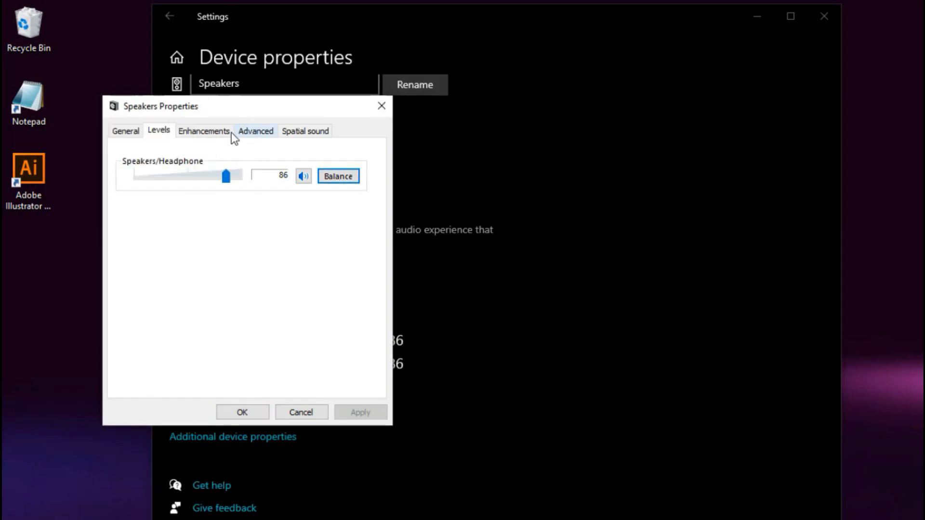
{"action": "left_click", "coordinate": [255, 131]}
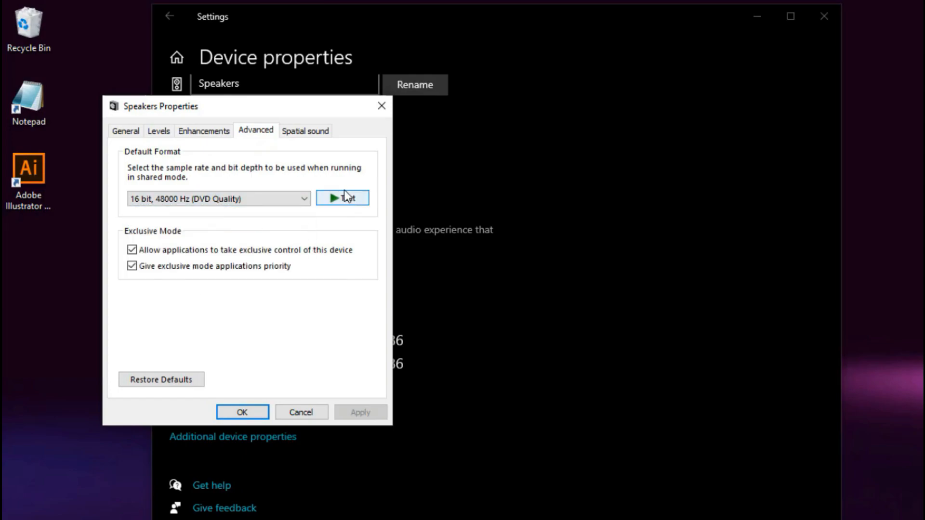
Play a test sound, review Spatial sound, and confirm the properties with OK
{"action": "left_click", "coordinate": [343, 198]}
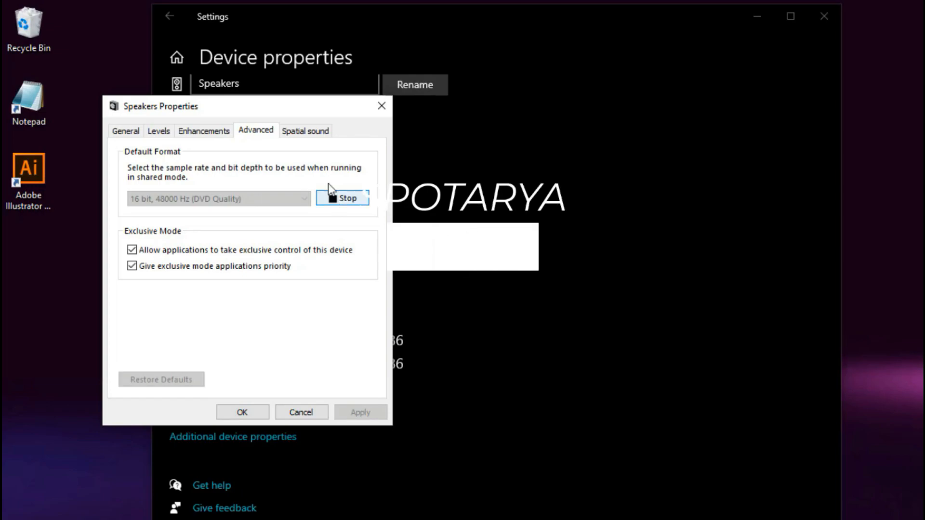
{"action": "left_click", "coordinate": [304, 131]}
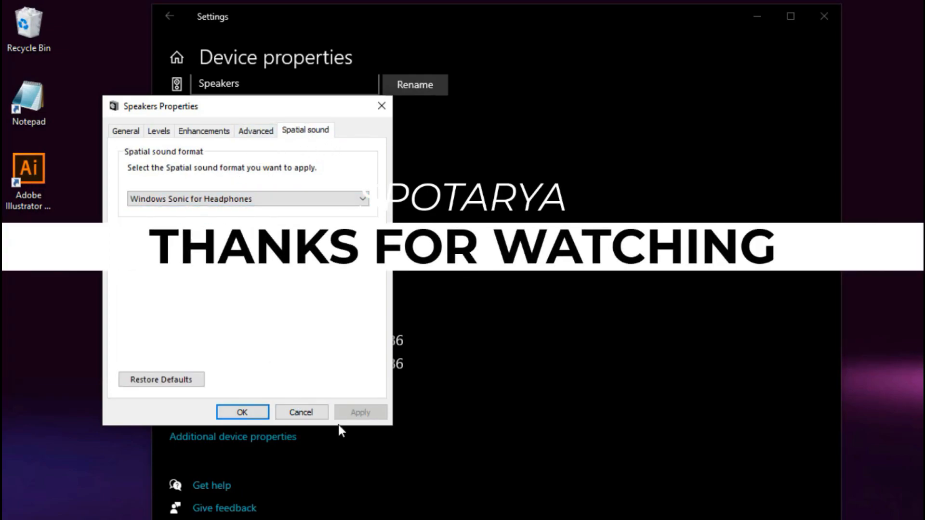
{"action": "left_click", "coordinate": [243, 412]}
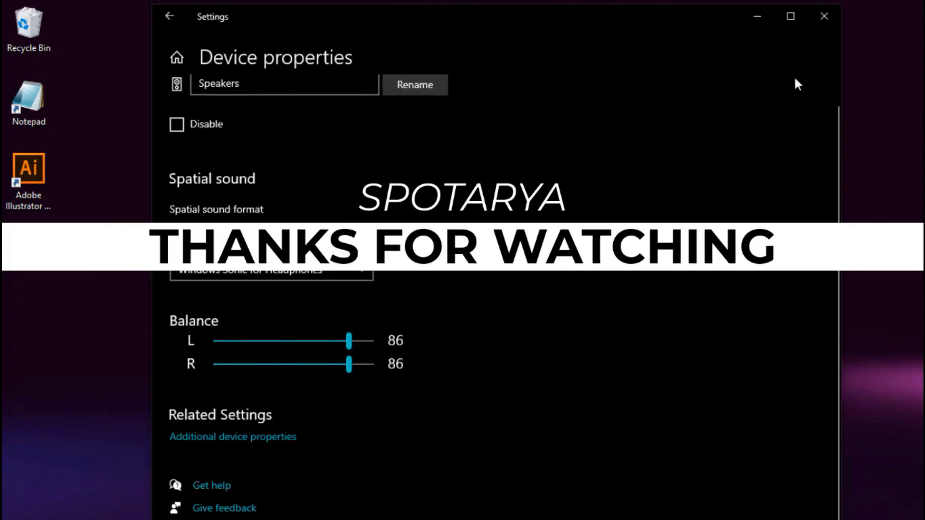